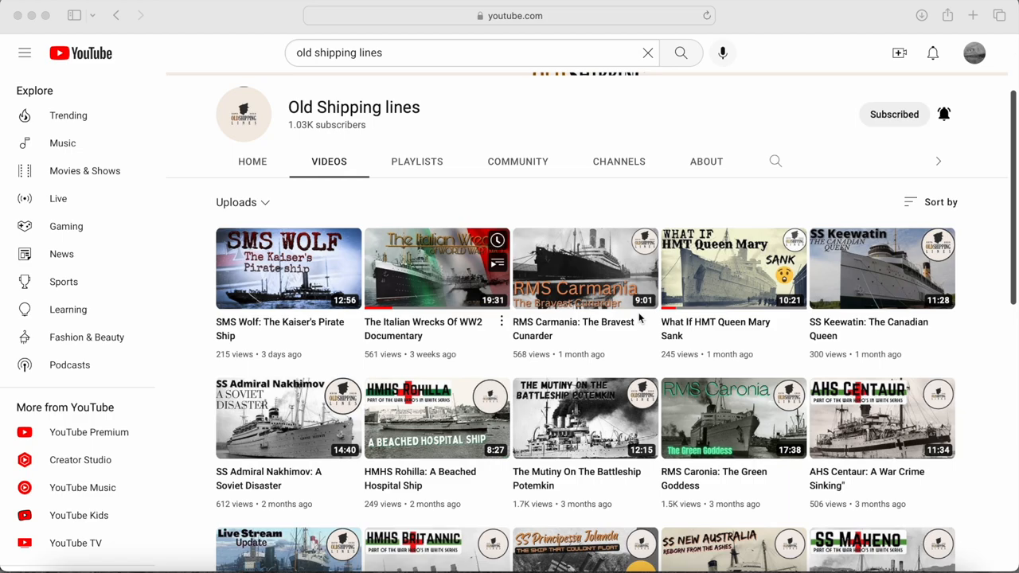
# - Scroll the ocean channel's upload grid to reveal the Titanic and Estonia videos
pyautogui.scroll(-3)
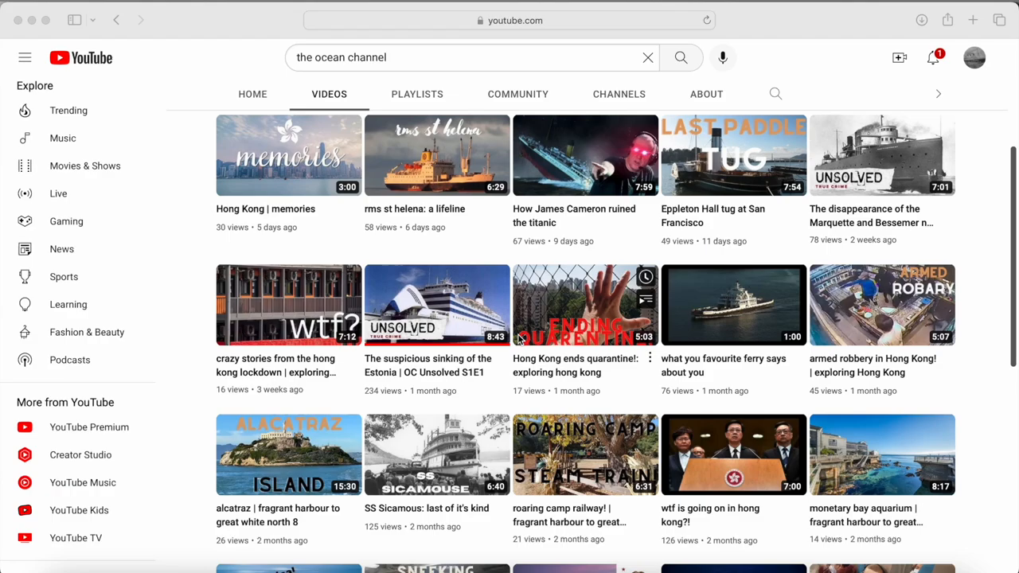
pyautogui.scroll(-3)
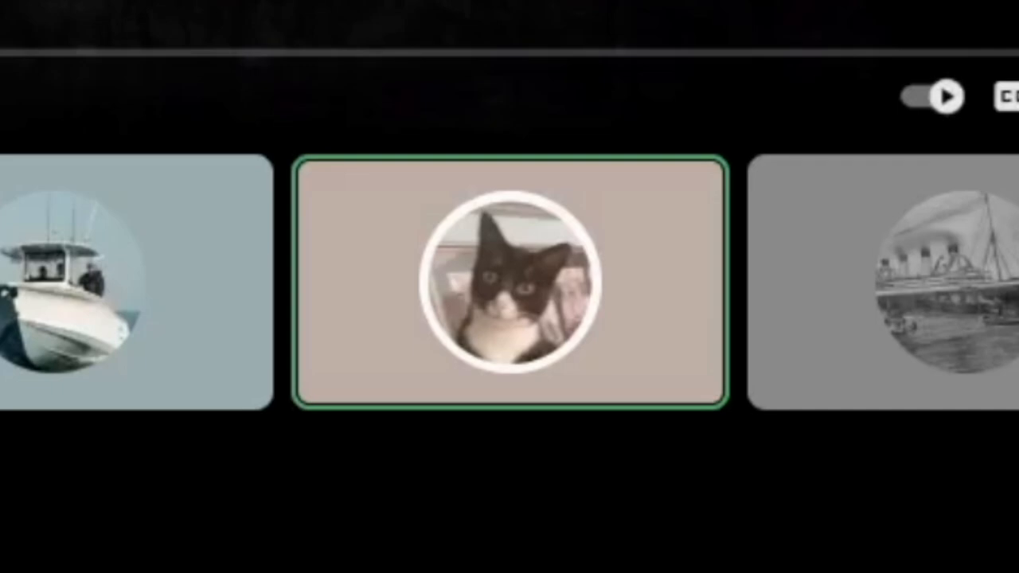
# - Pause the streamed Titanic video at 4:20 of 11:02 in the Discord call
pyautogui.click(876, 286)
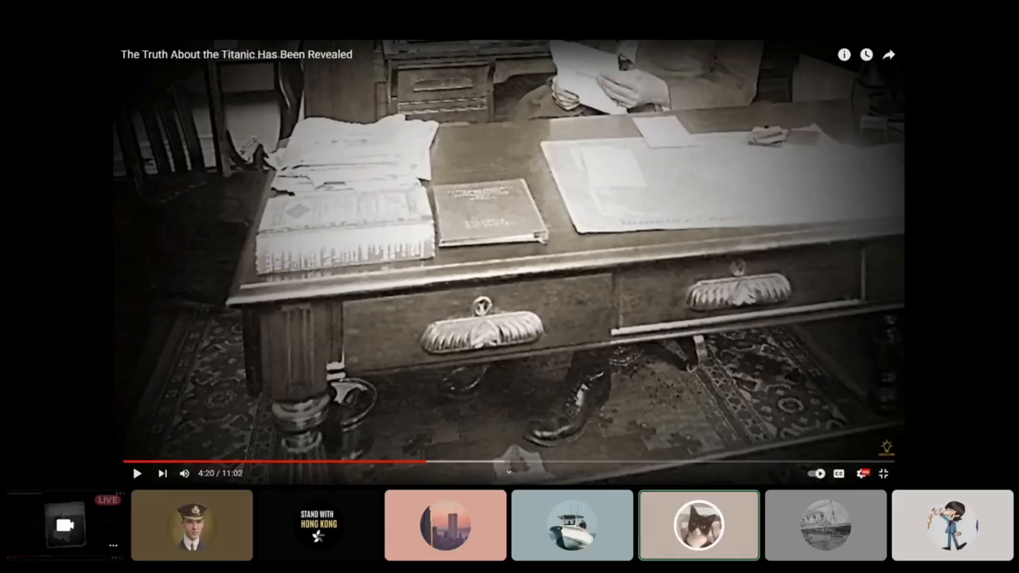
pyautogui.click(192, 525)
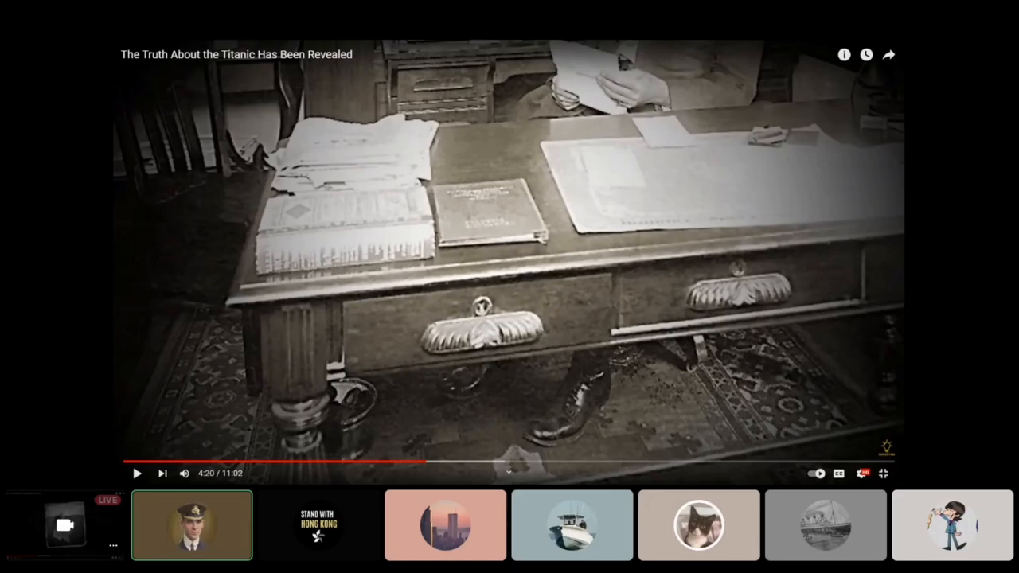
pyautogui.moveTo(825, 525)
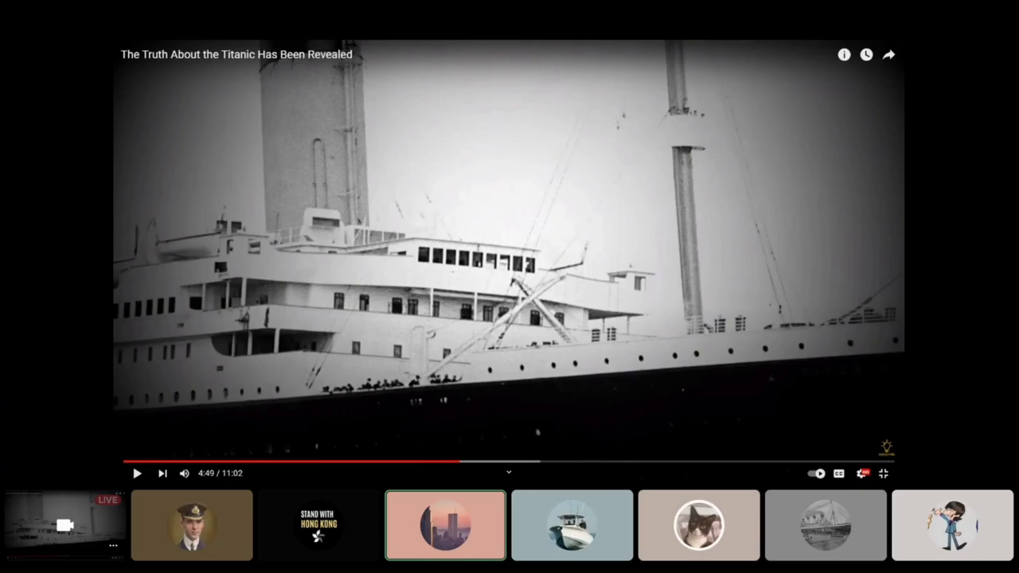
# - Resume the paused Titanic video from 4:49 into the grand interior scenes
pyautogui.click(825, 525)
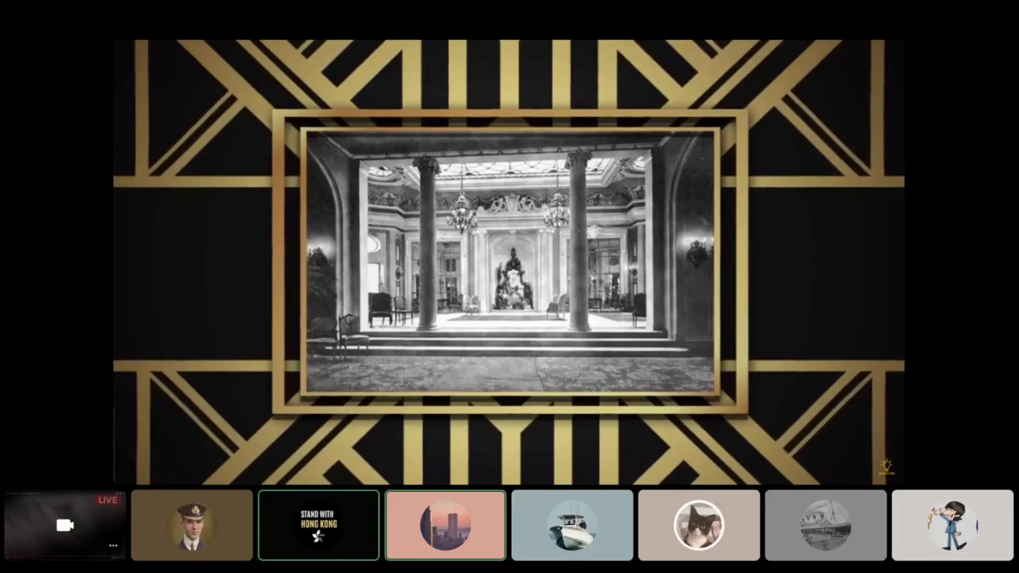
# - Move focus off the stream tile so Discord pauses the stream preview
pyautogui.click(825, 525)
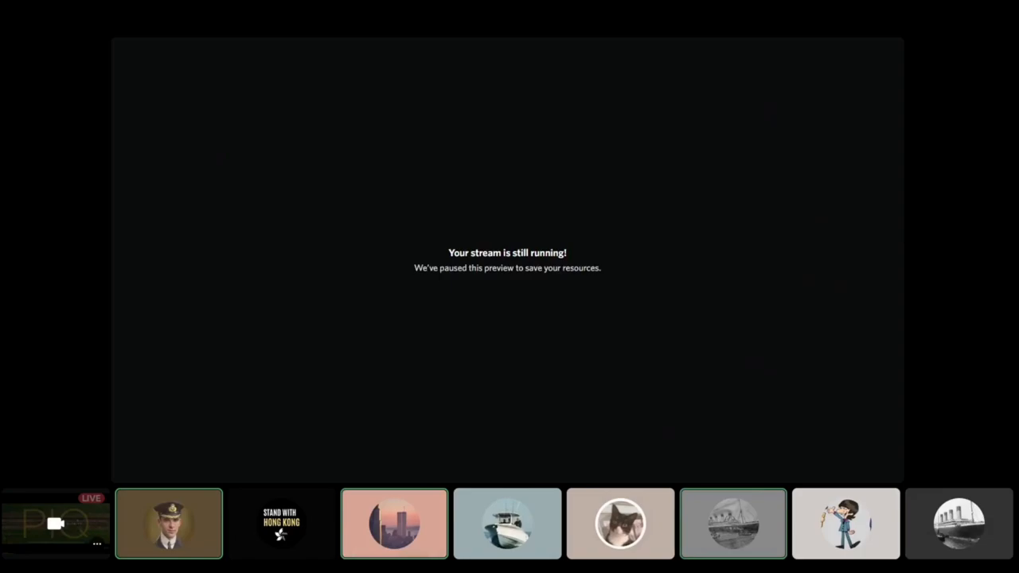
# - Show the live stream again, now on the Titanic graphic with 20 lifeboats
pyautogui.click(507, 523)
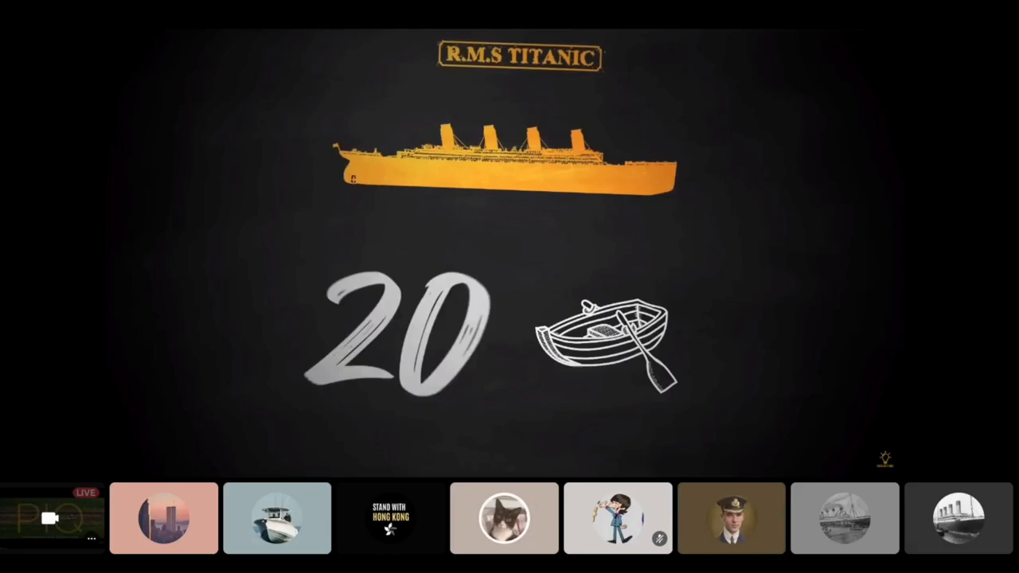
# - Move focus off the stream so the preview pauses again while the stream runs
pyautogui.click(844, 517)
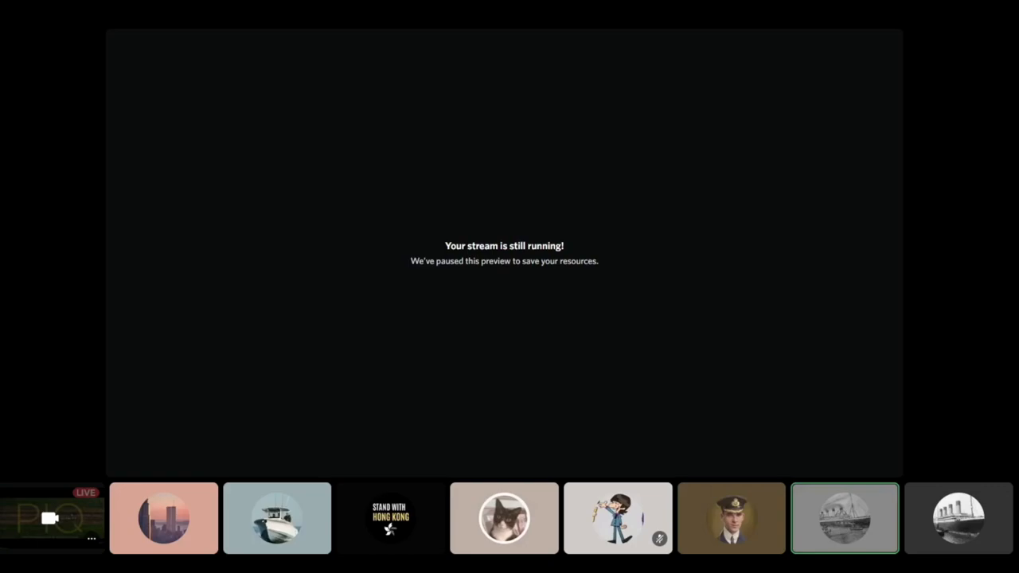
# - Bring the stream preview back, showing the video paused at 9:29 on the Californian scene
pyautogui.click(504, 517)
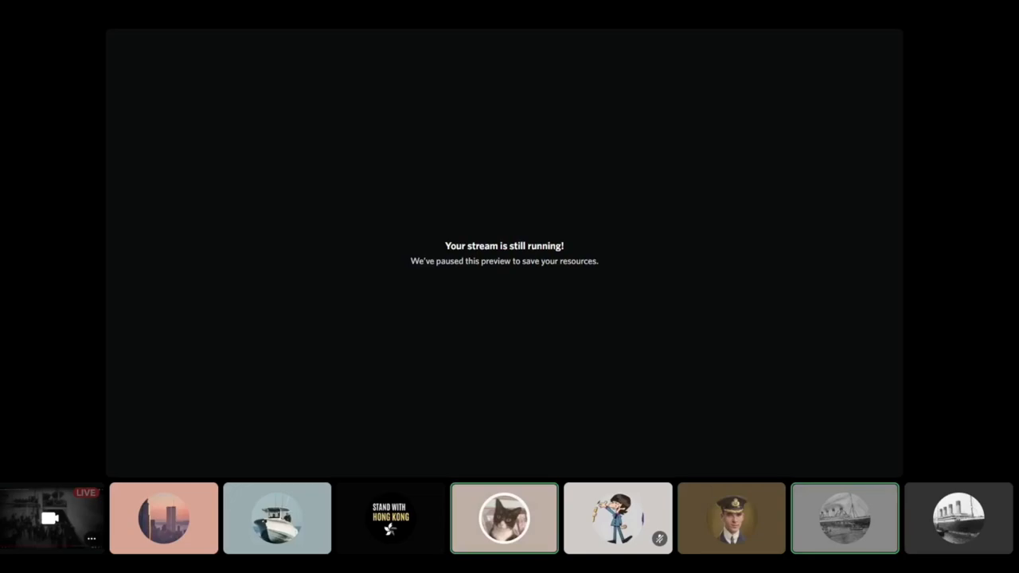
pyautogui.click(731, 517)
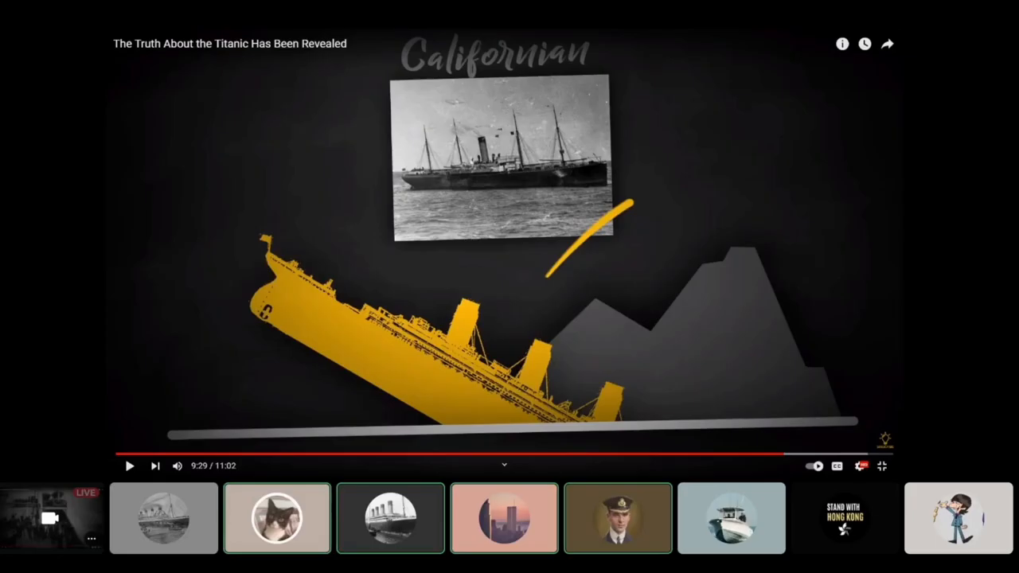
# - Resume the shared Titanic video from 9:29
pyautogui.click(129, 465)
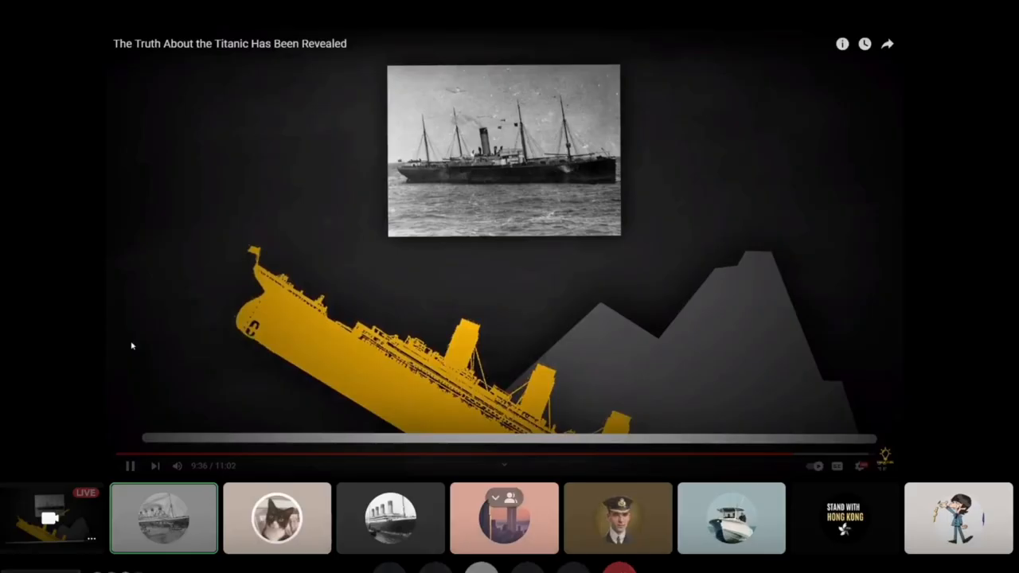
pyautogui.click(130, 466)
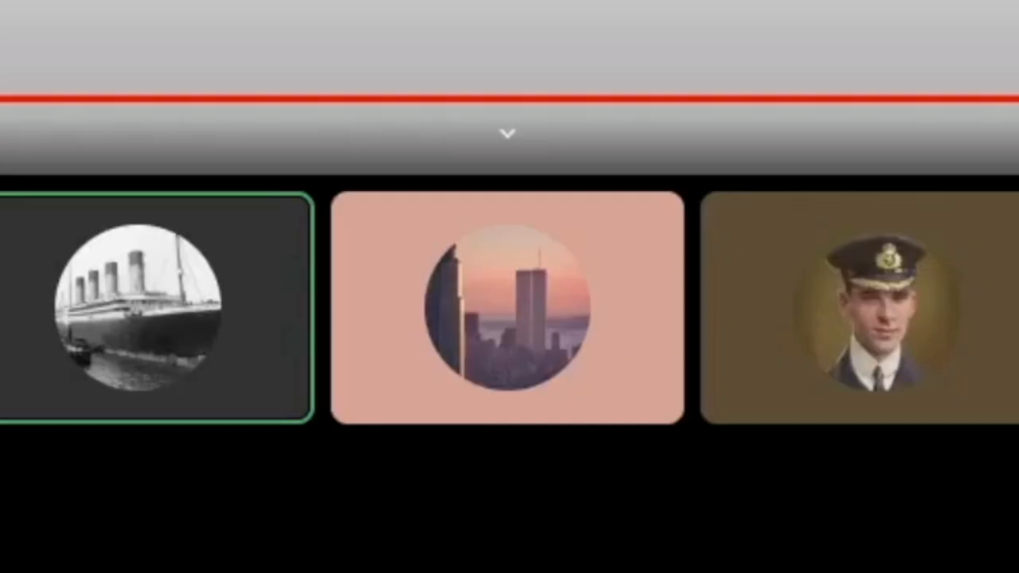
# - Let the stream preview pause again after the video's 'Join us on the Bright Side' end screen
pyautogui.click(507, 309)
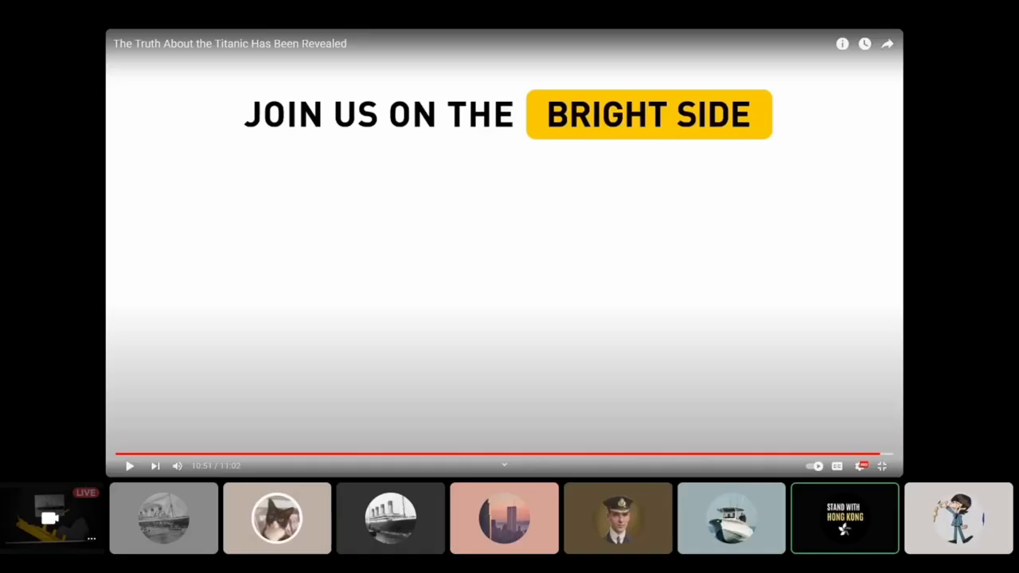
pyautogui.click(504, 518)
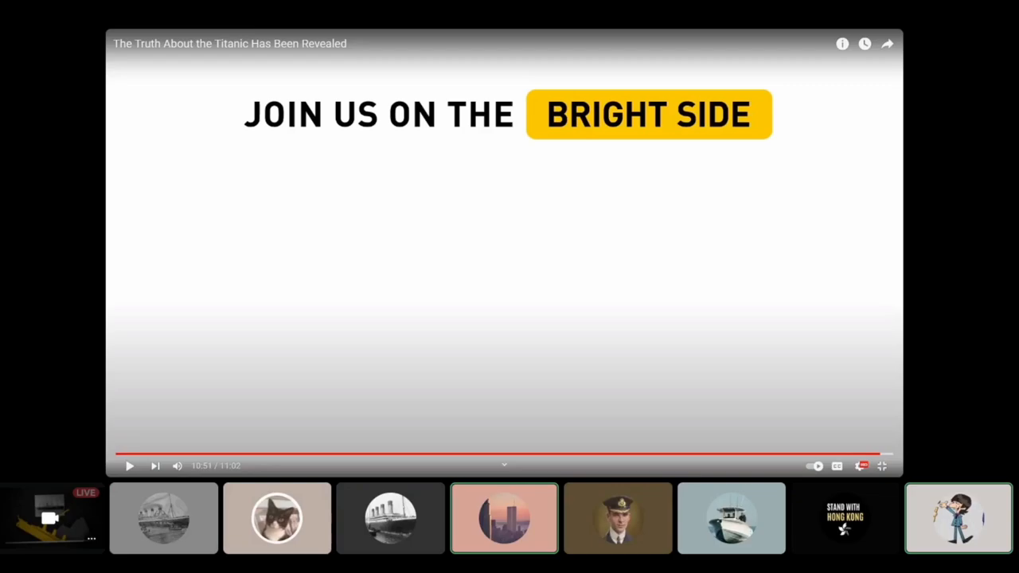
pyautogui.click(619, 518)
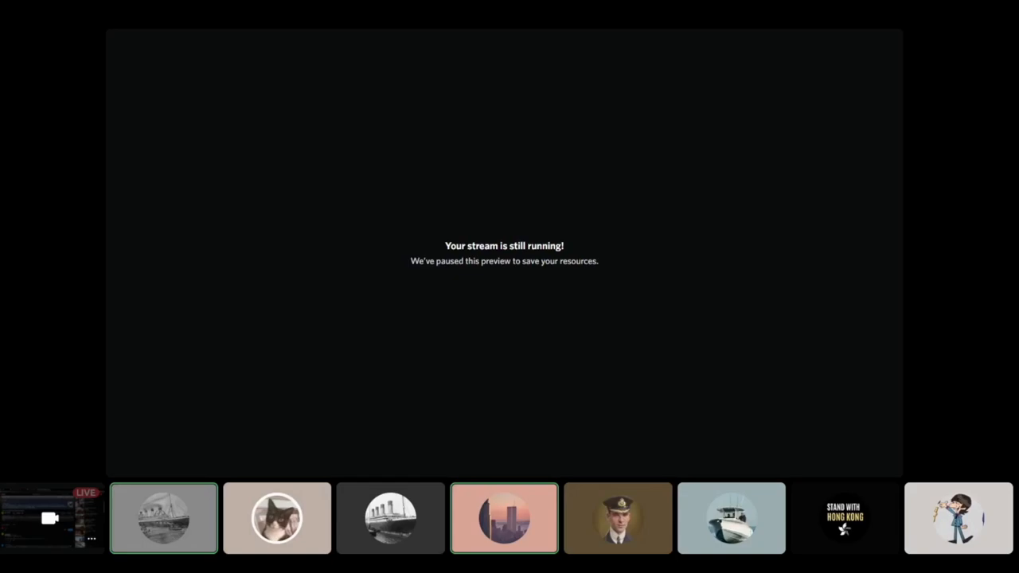
pyautogui.click(390, 518)
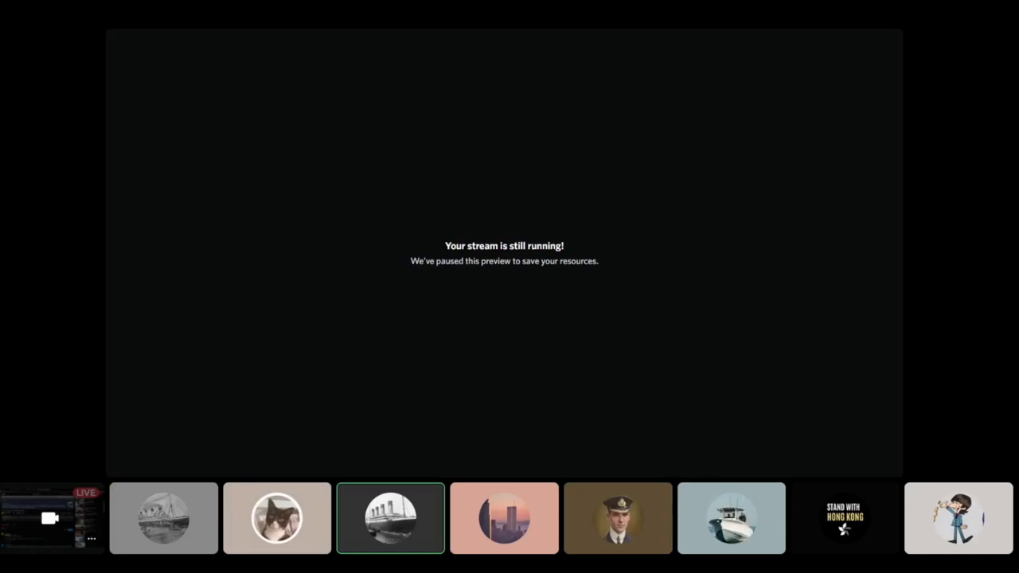
pyautogui.click(504, 518)
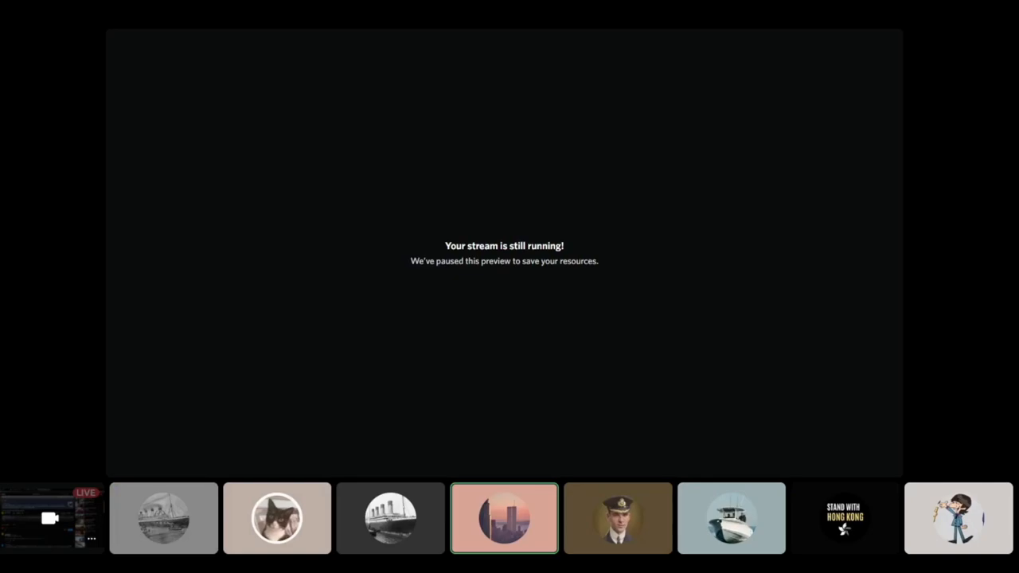
pyautogui.click(163, 517)
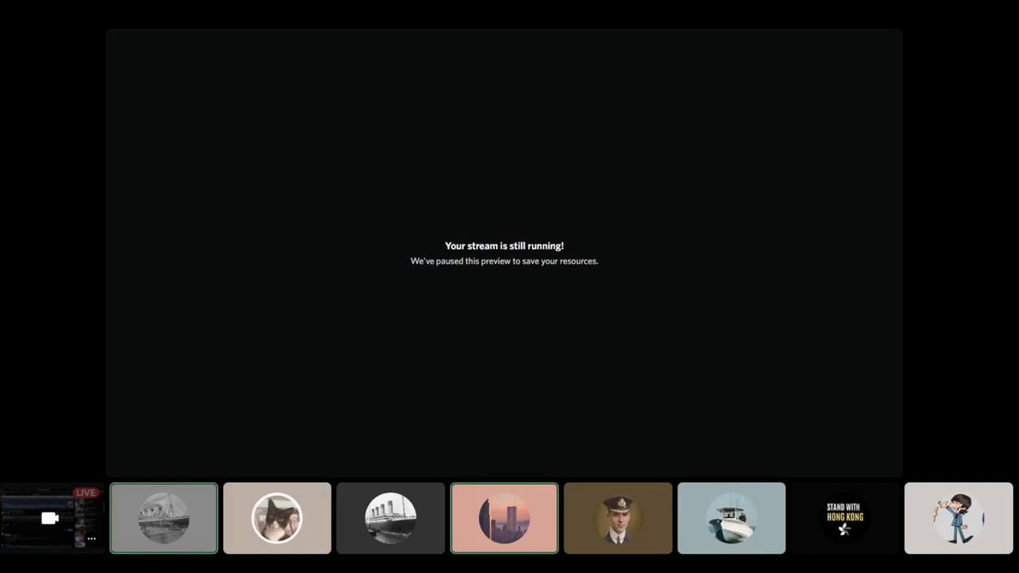
pyautogui.click(504, 517)
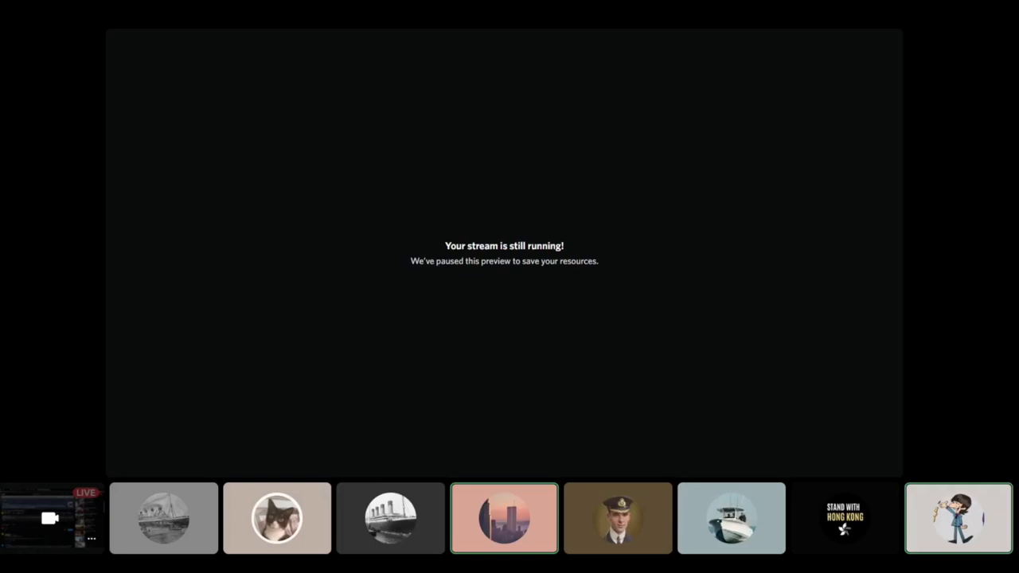
pyautogui.click(163, 518)
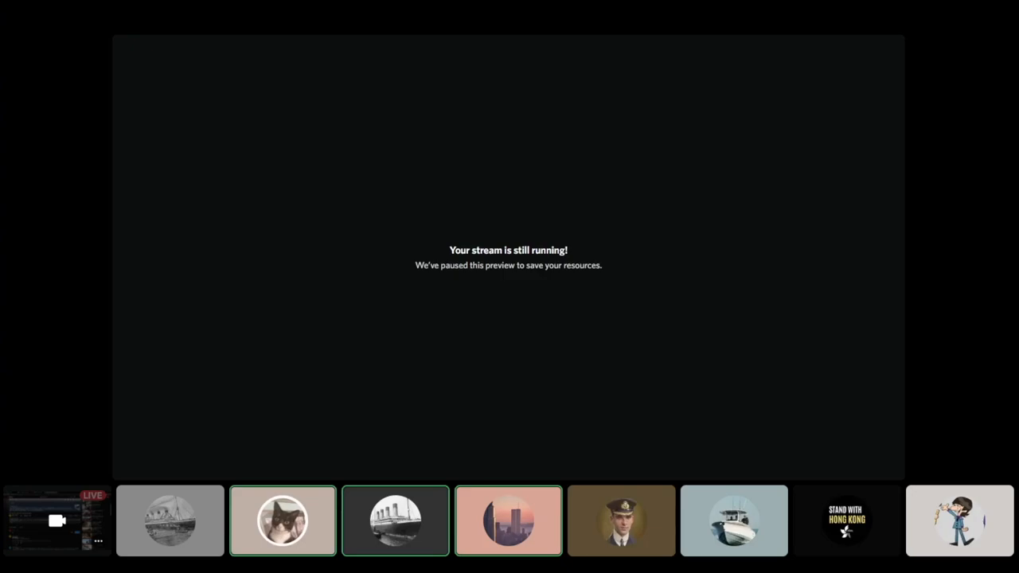
pyautogui.click(845, 521)
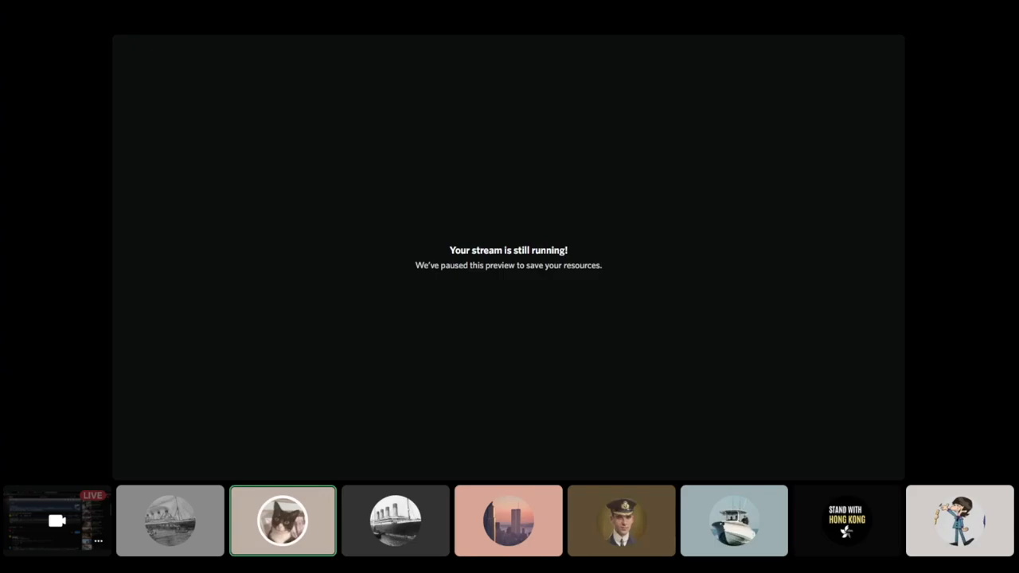
pyautogui.click(169, 521)
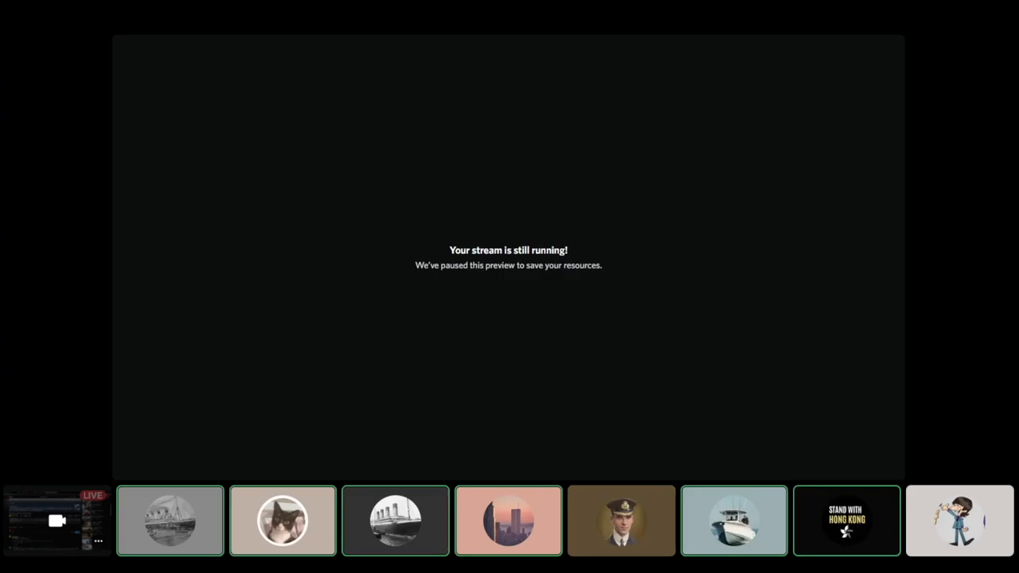
pyautogui.click(169, 520)
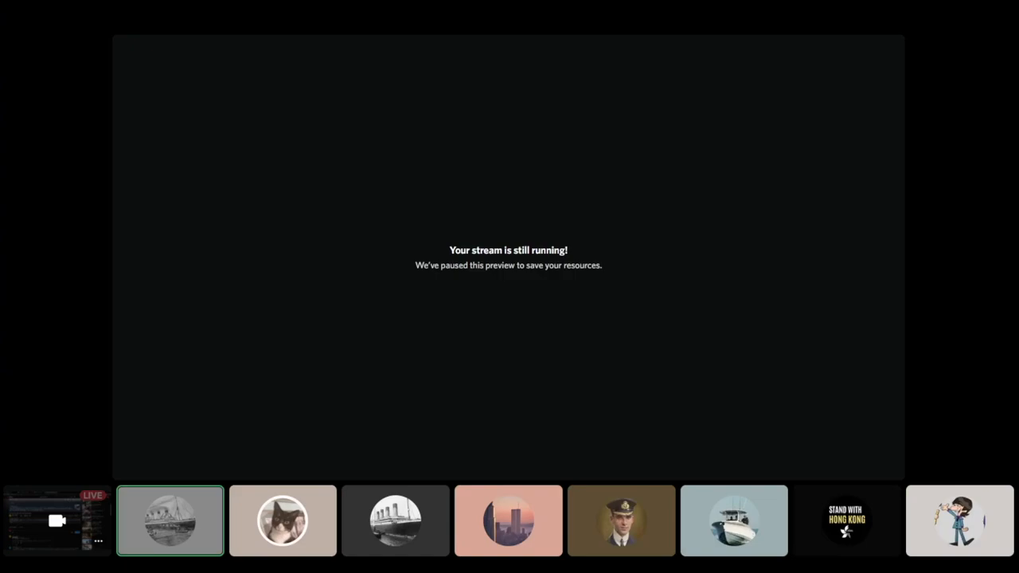
pyautogui.click(508, 521)
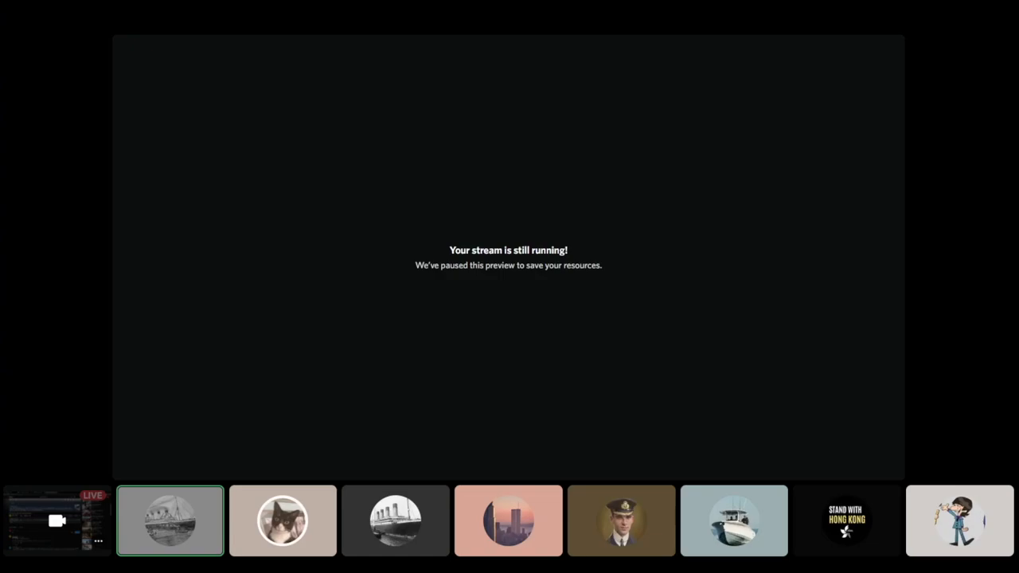
pyautogui.click(507, 520)
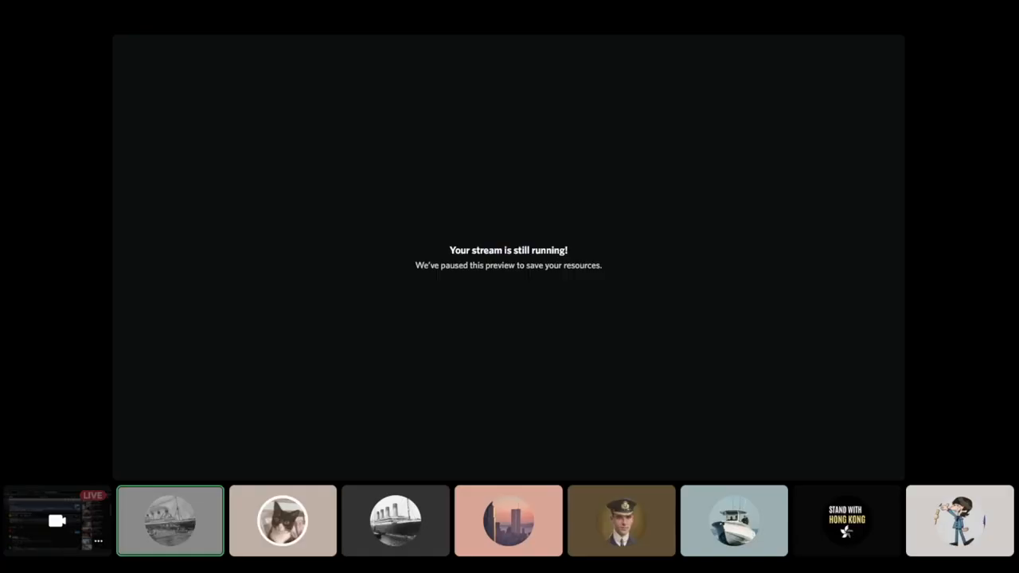
pyautogui.click(508, 521)
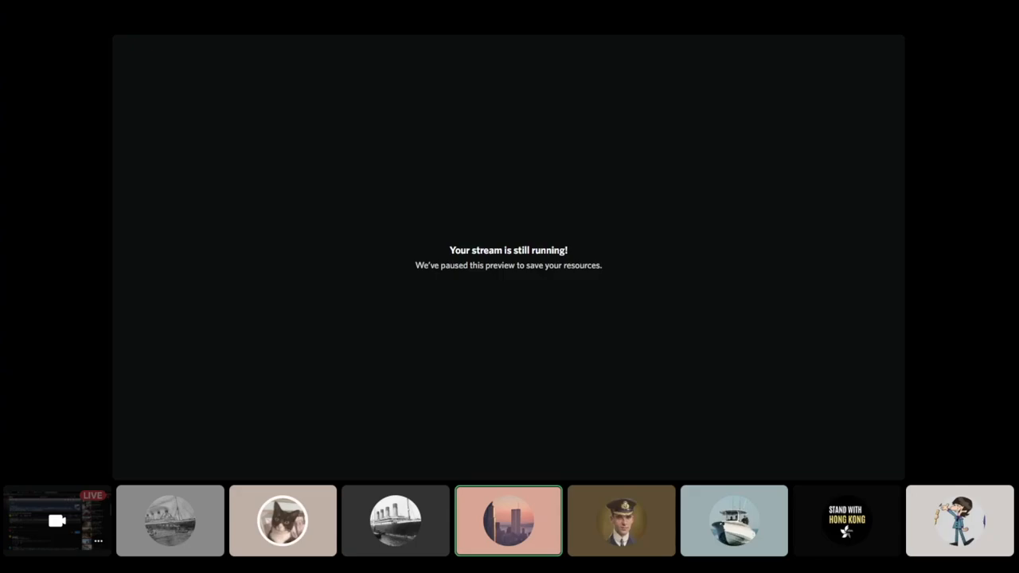
pyautogui.click(283, 521)
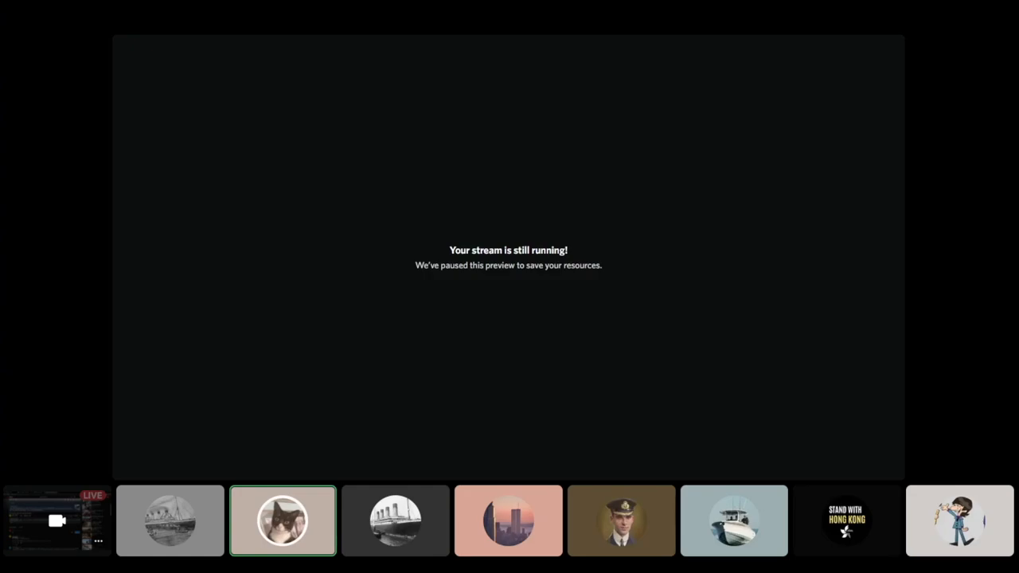
pyautogui.click(170, 520)
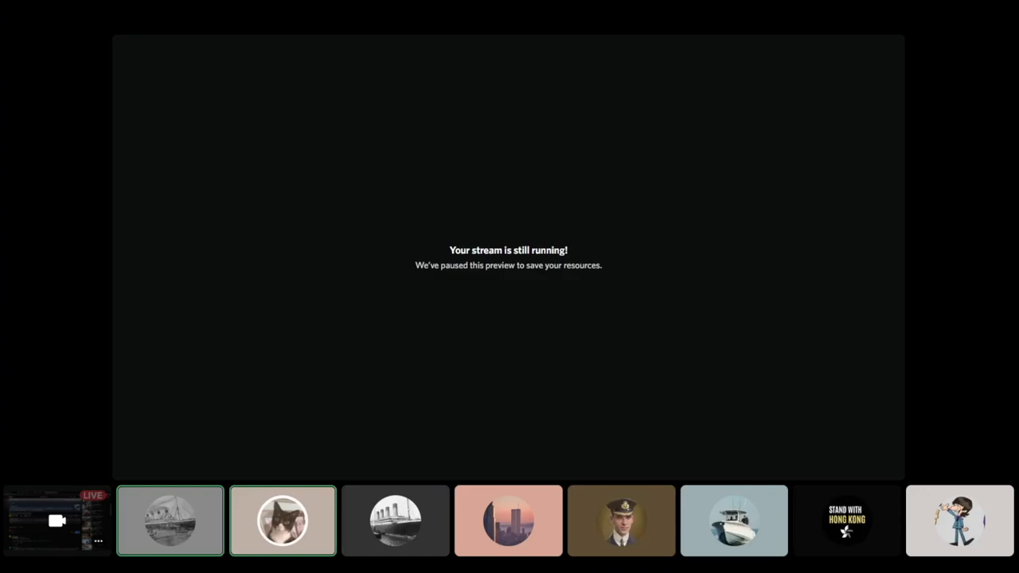
pyautogui.click(396, 521)
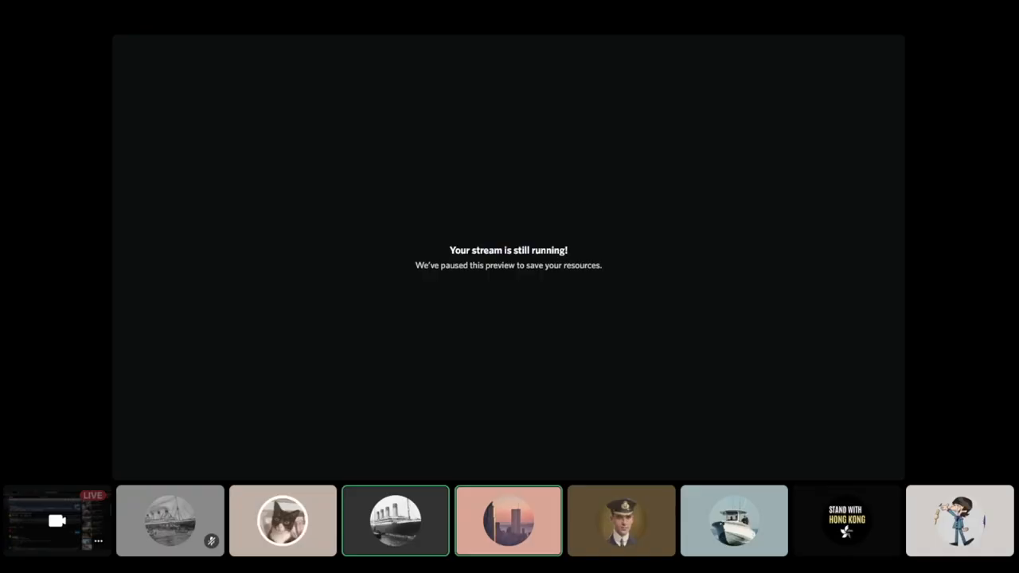
pyautogui.click(509, 521)
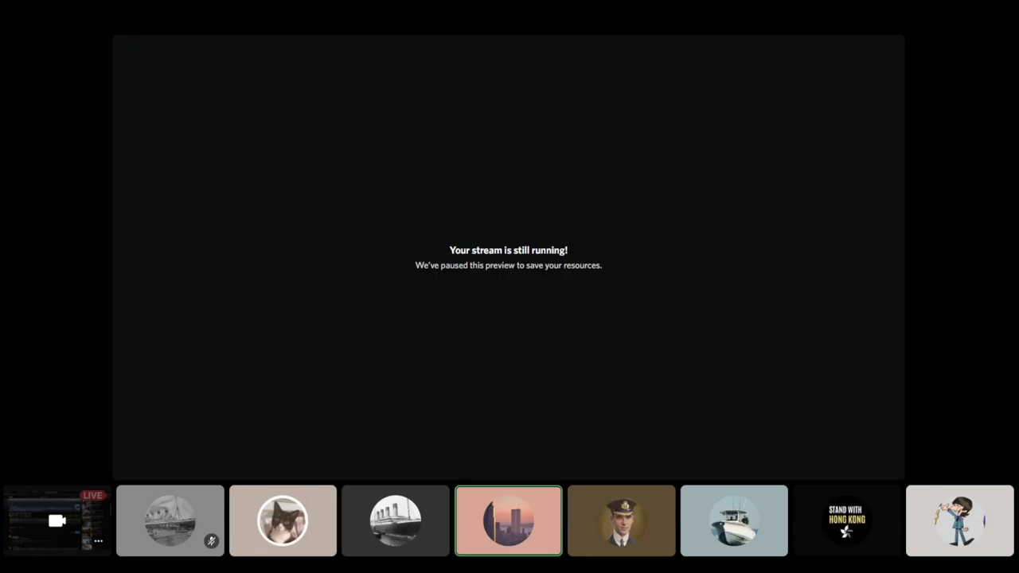
pyautogui.click(283, 521)
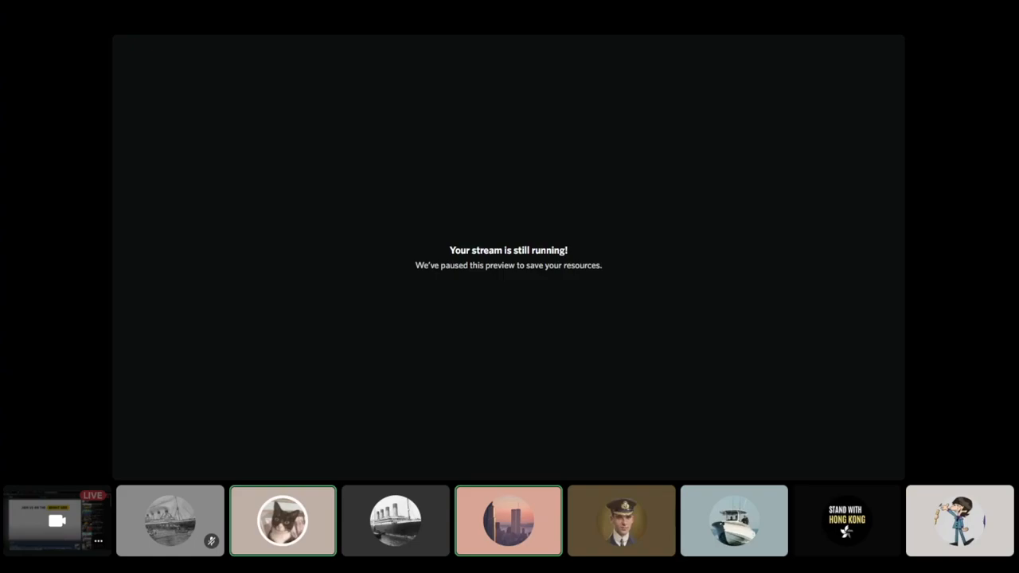
pyautogui.click(733, 520)
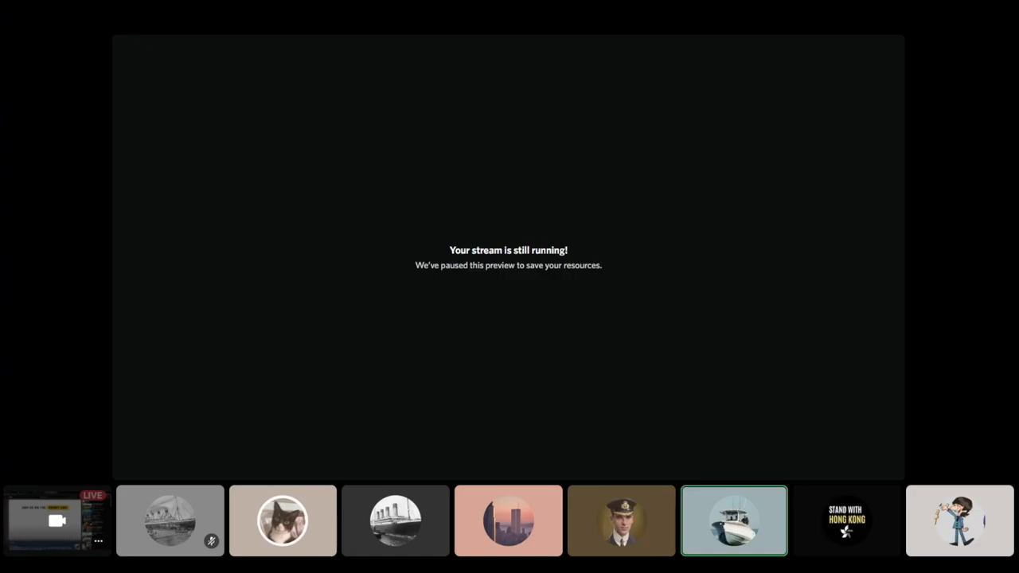
pyautogui.click(283, 521)
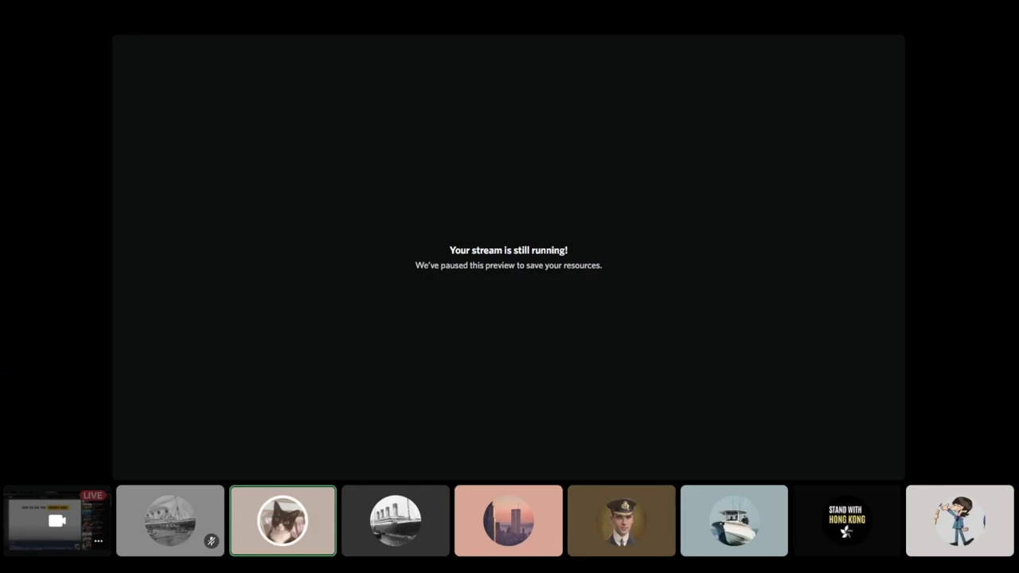
pyautogui.click(622, 520)
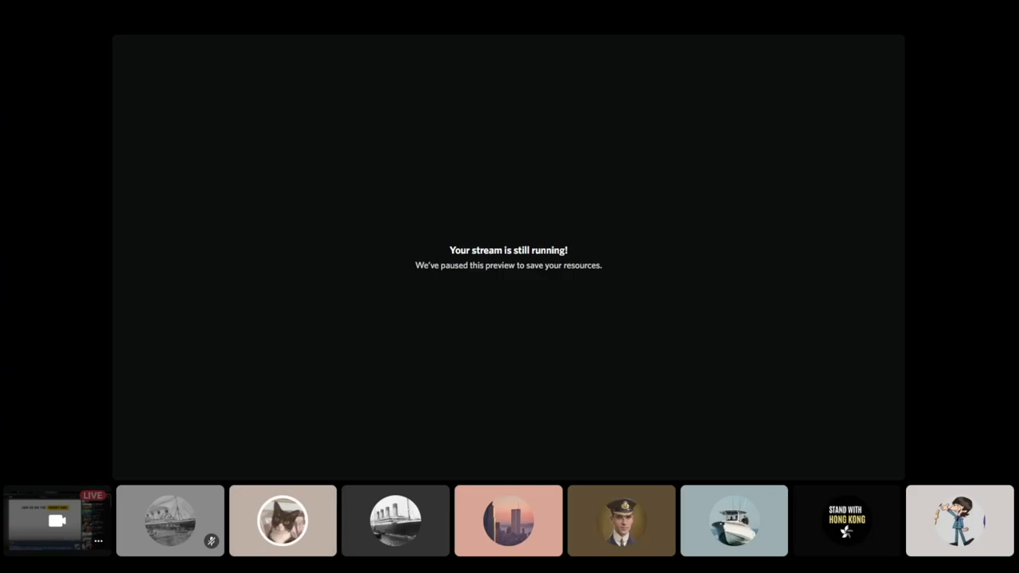
pyautogui.click(509, 521)
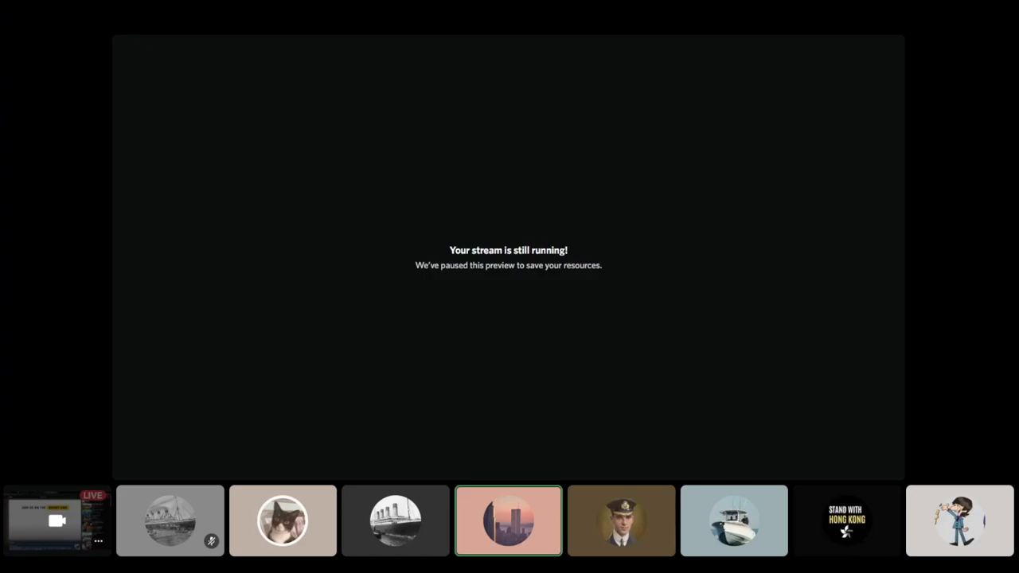
pyautogui.click(621, 521)
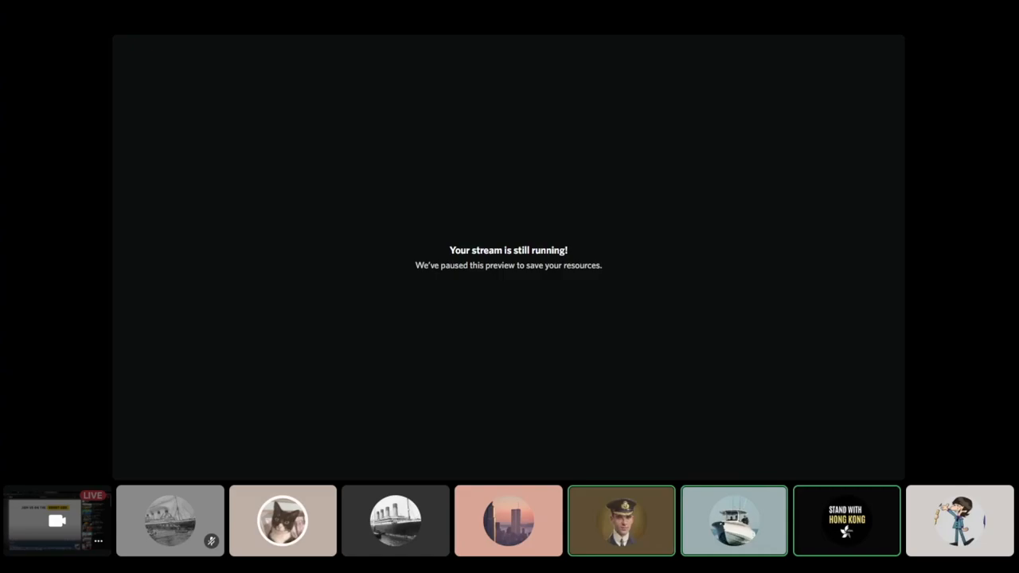
# - Exit the full-screen stream grid and view the offcers mess voice call windowed
pyautogui.click(846, 520)
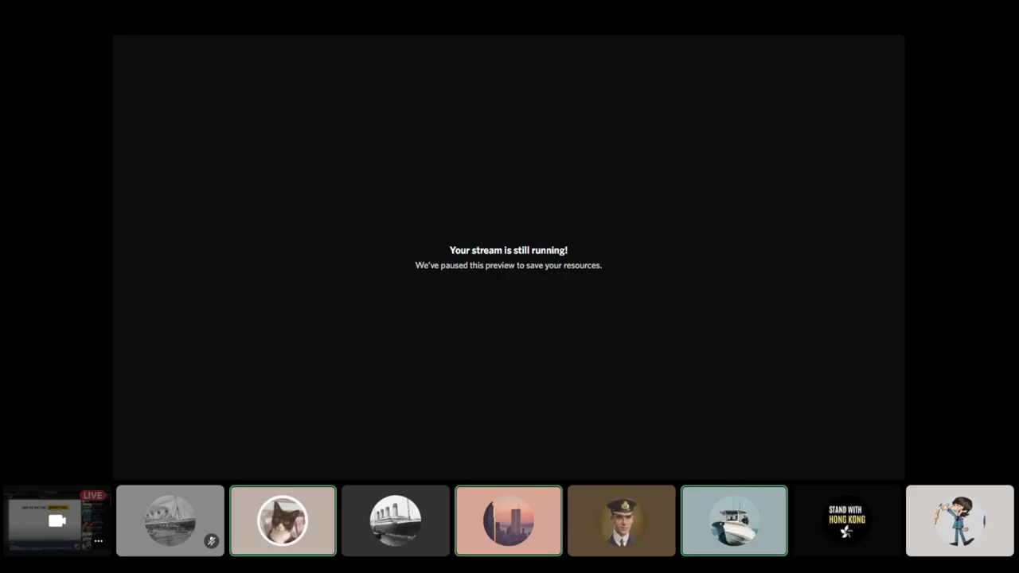
pyautogui.click(847, 521)
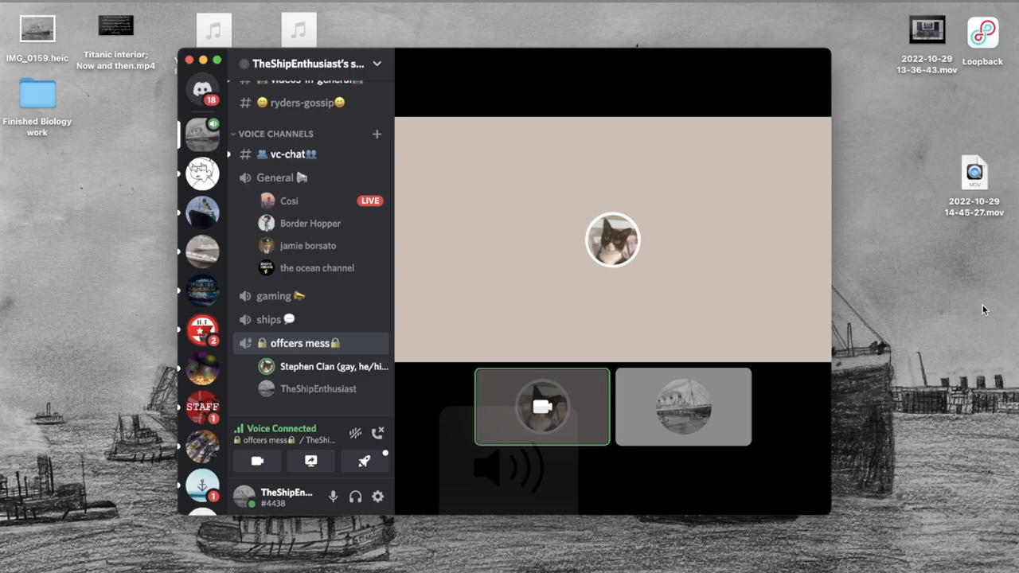
pyautogui.click(682, 407)
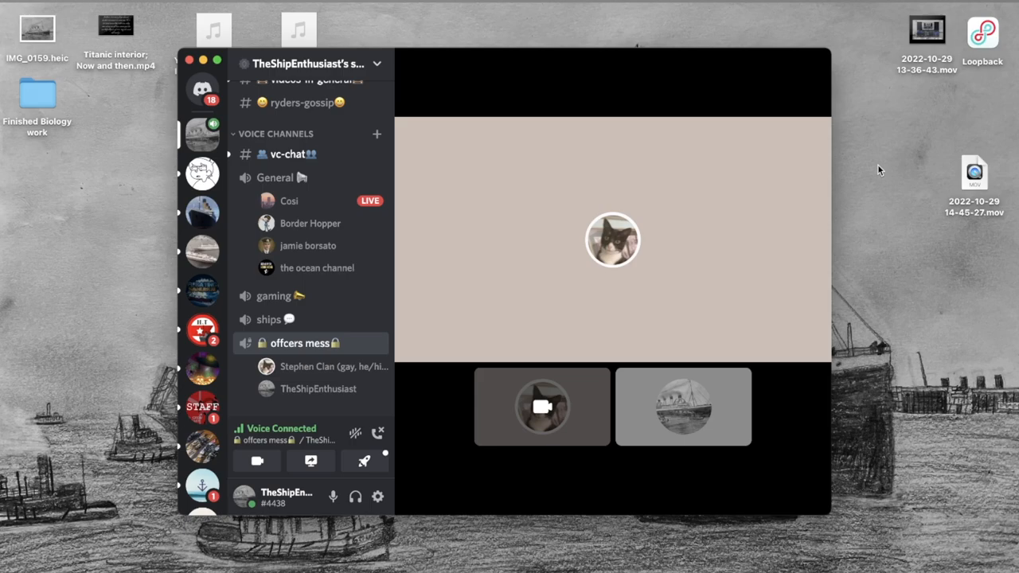
pyautogui.click(683, 407)
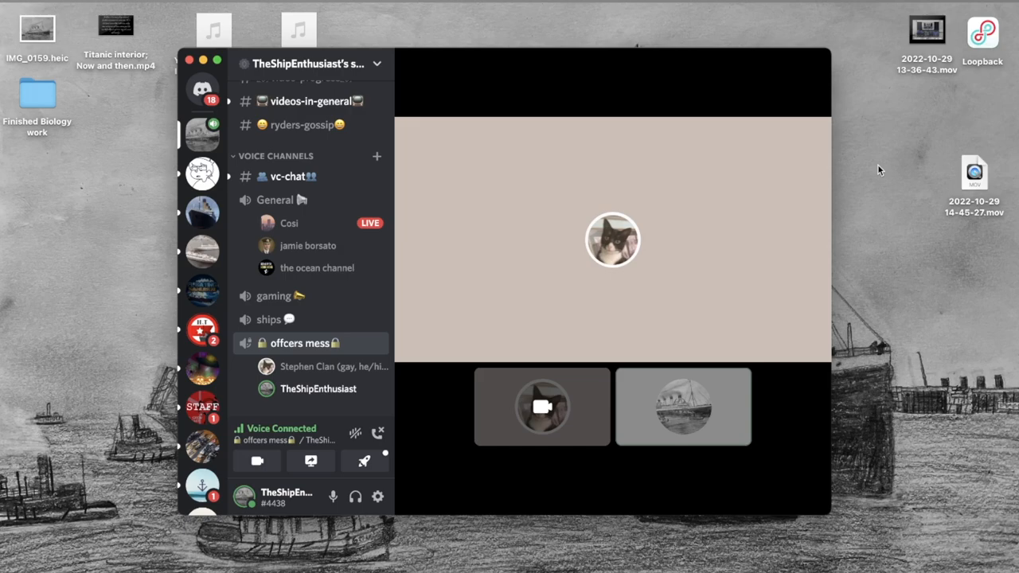
pyautogui.click(683, 407)
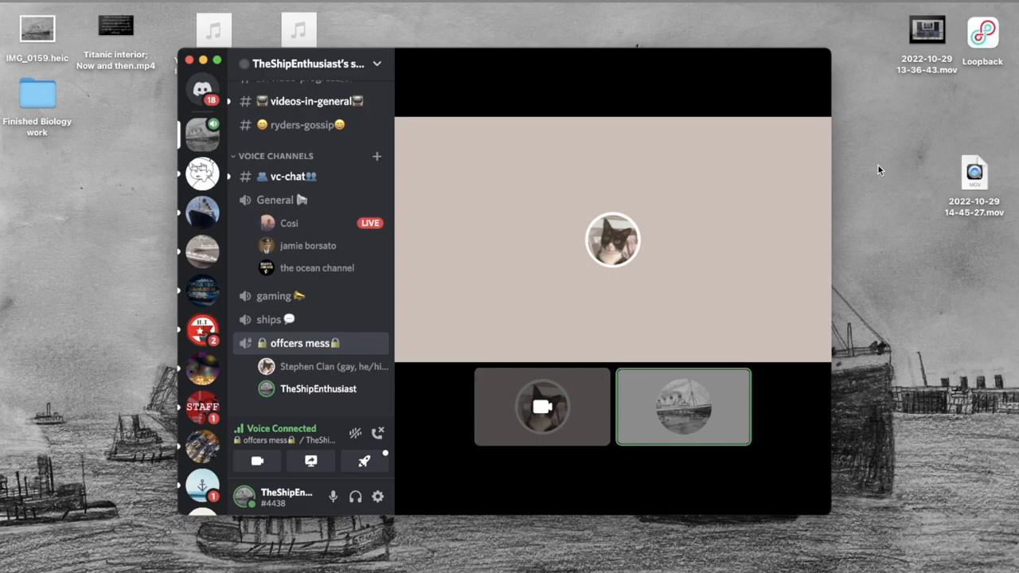
pyautogui.click(542, 406)
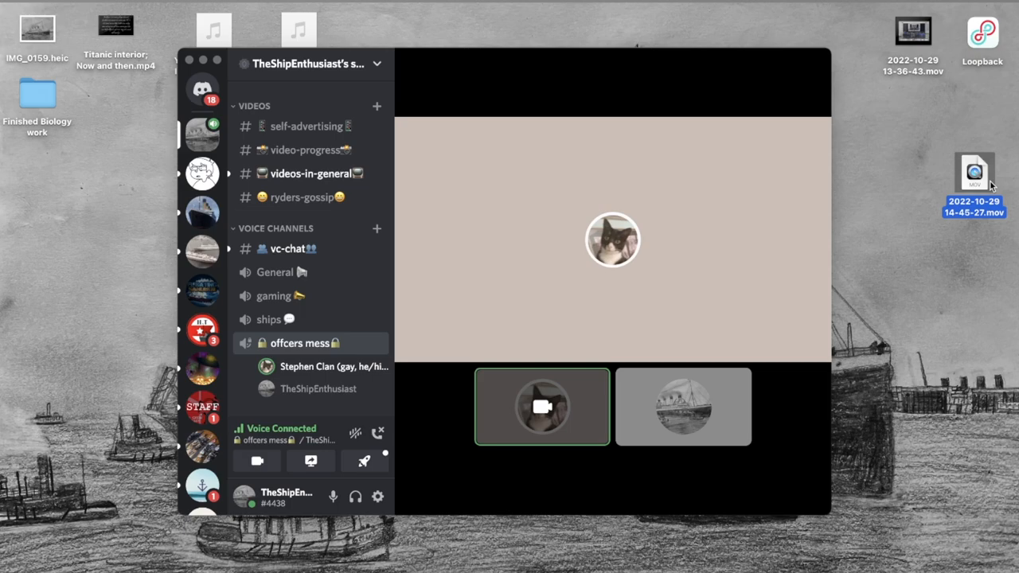
pyautogui.click(683, 407)
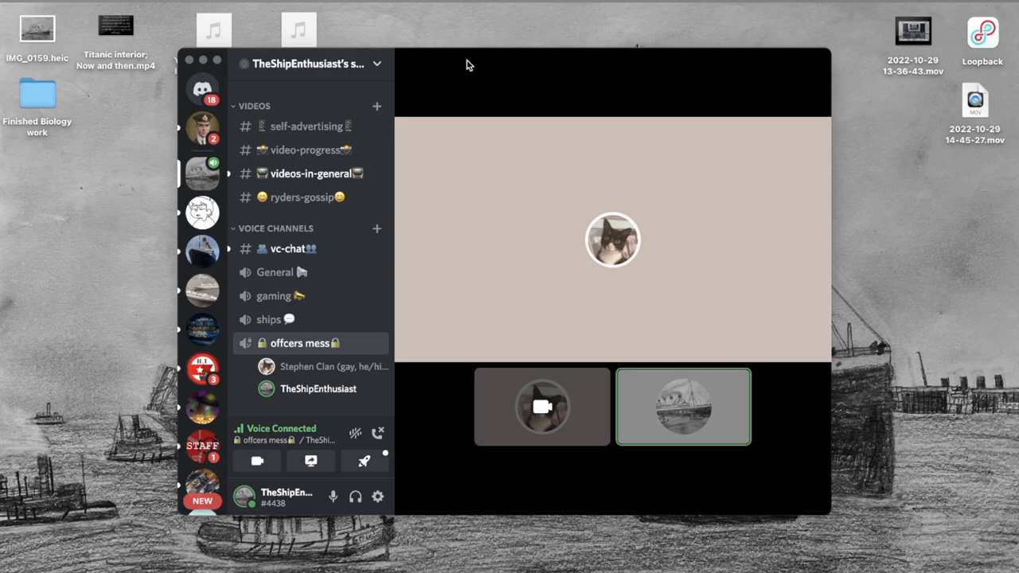
pyautogui.click(541, 406)
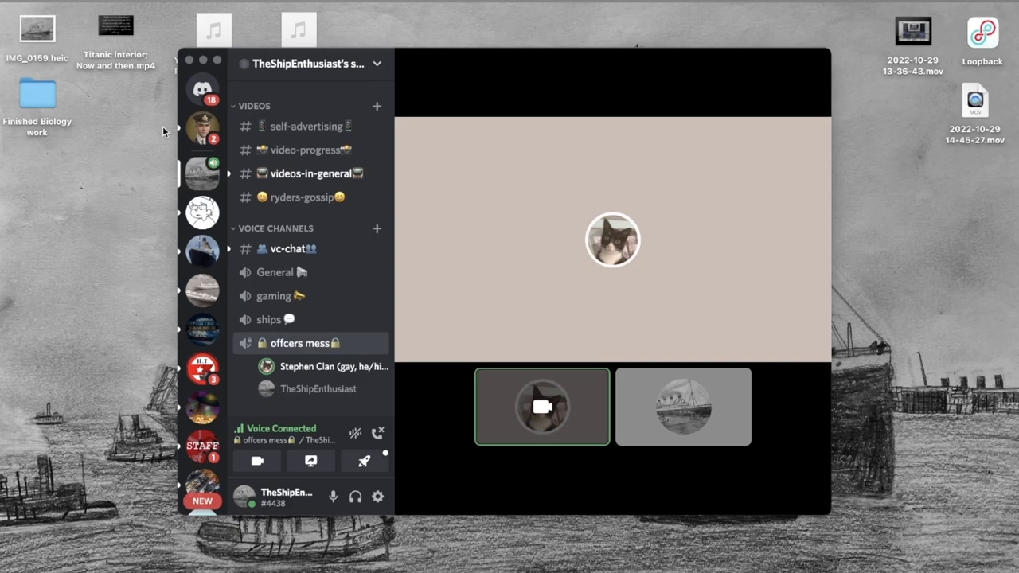
pyautogui.moveTo(317, 388)
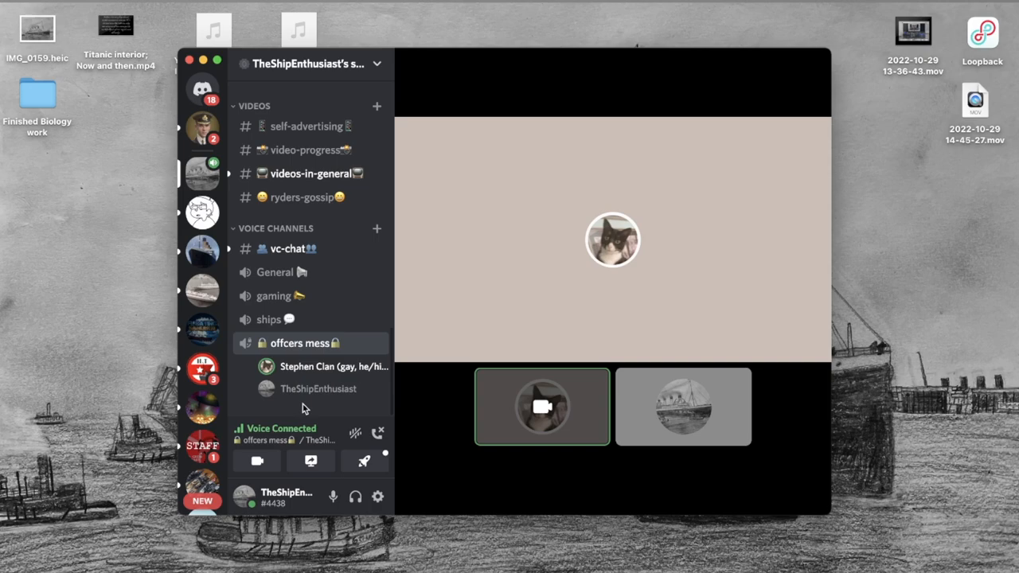
pyautogui.click(683, 406)
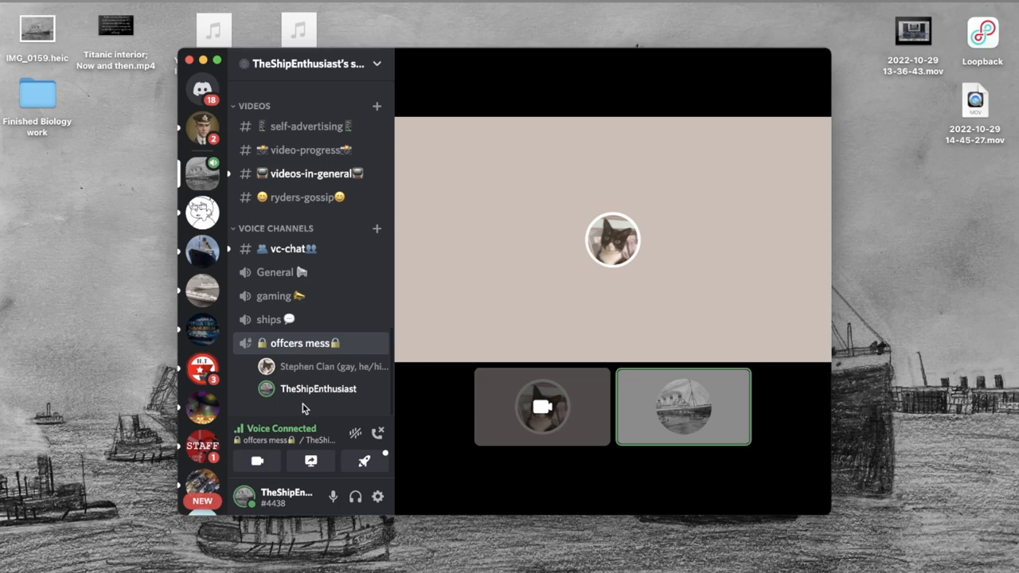
pyautogui.click(541, 407)
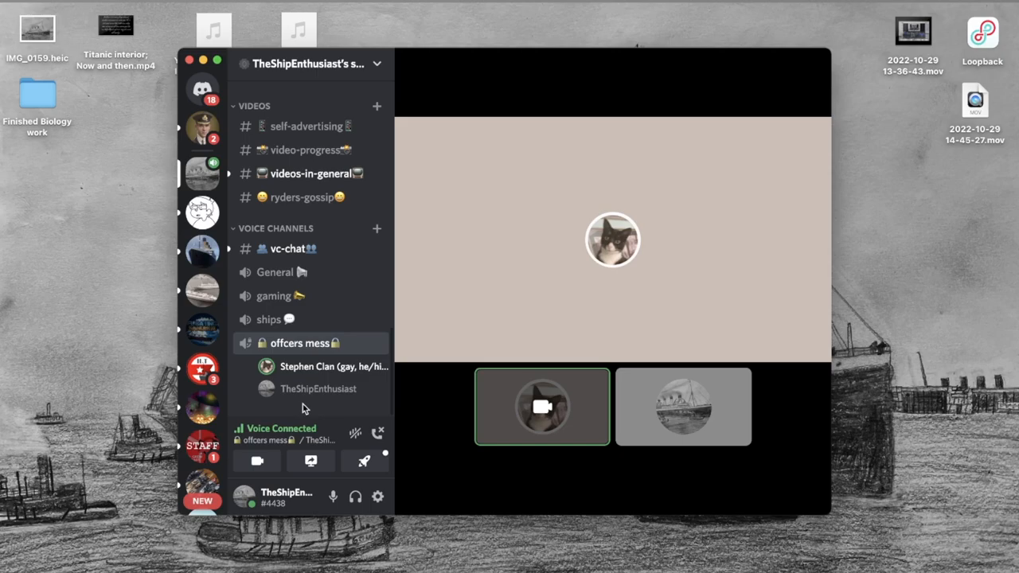
pyautogui.click(683, 406)
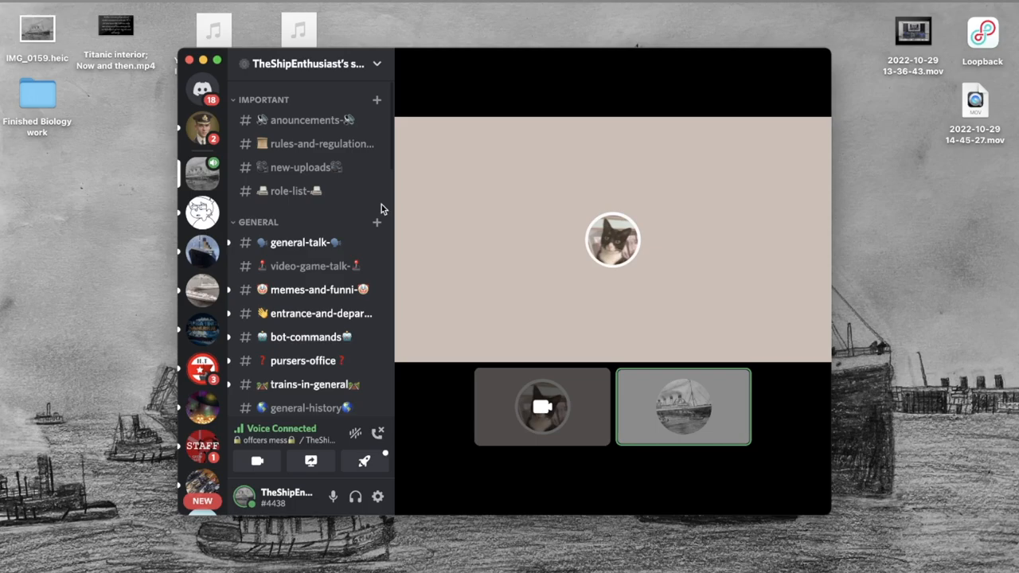
pyautogui.moveTo(382, 100)
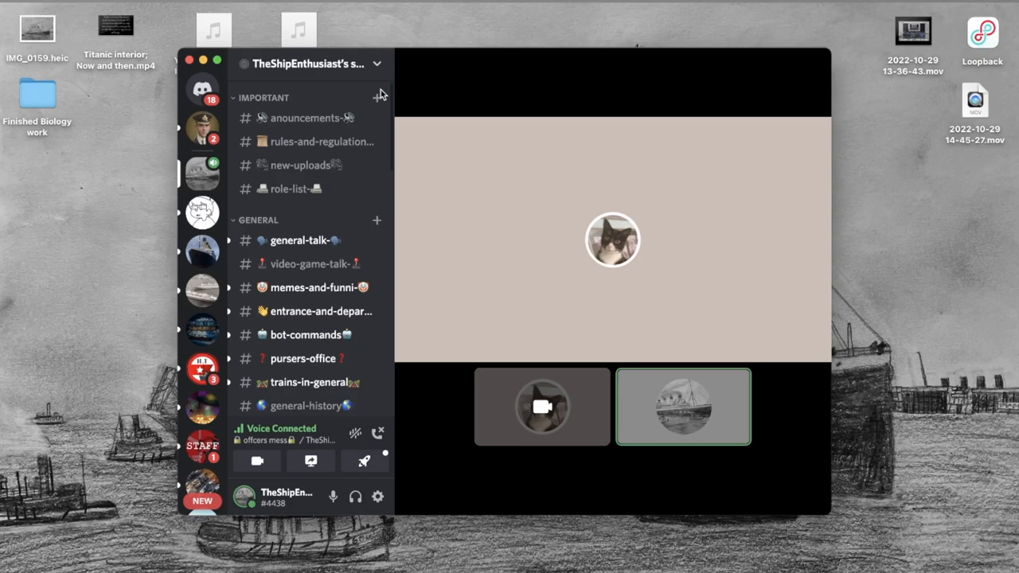
# - Join the General voice channel to view Cosi's live stream of YouTube Titanic videos
pyautogui.scroll(-3)
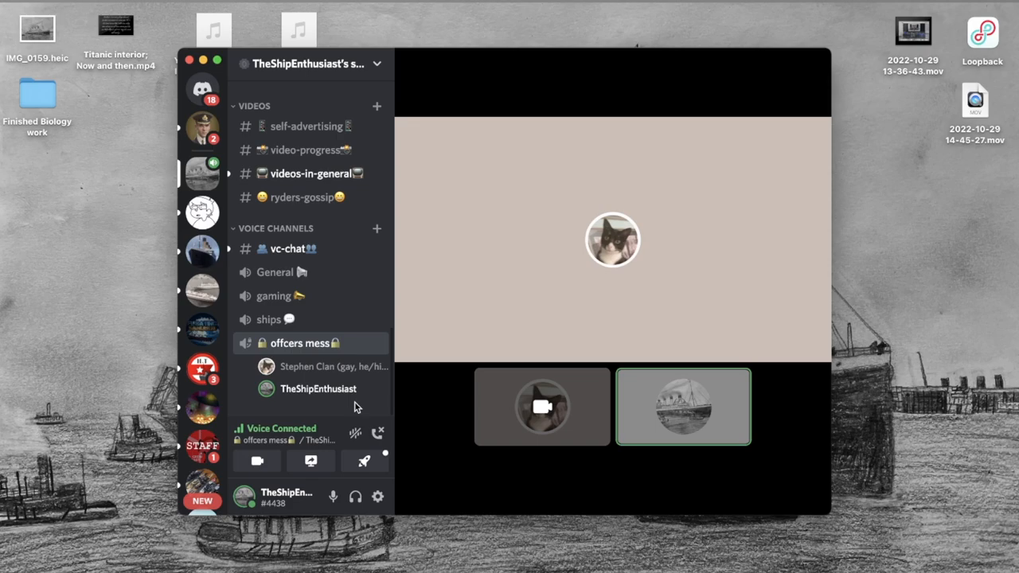
pyautogui.click(542, 406)
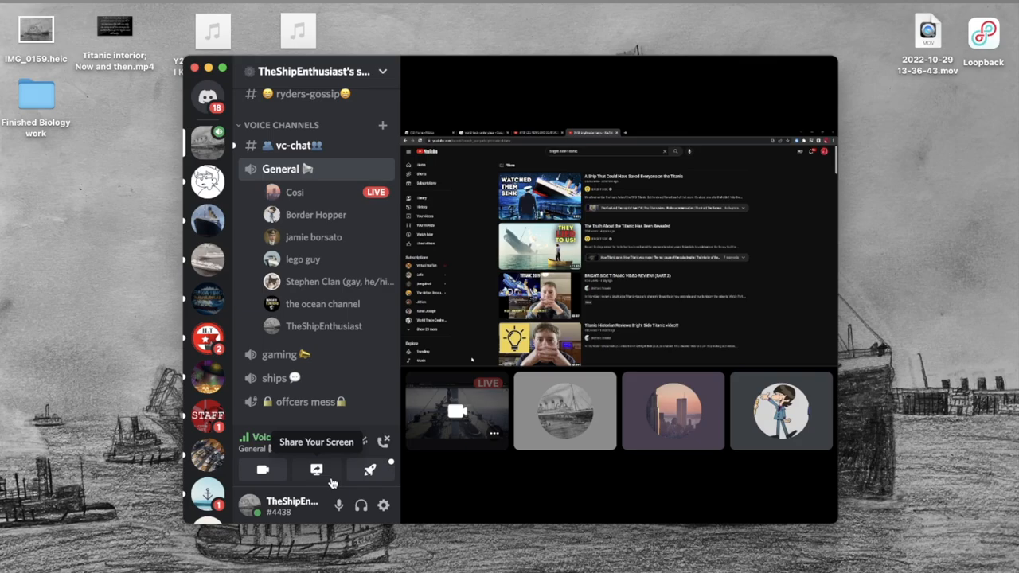
pyautogui.click(672, 410)
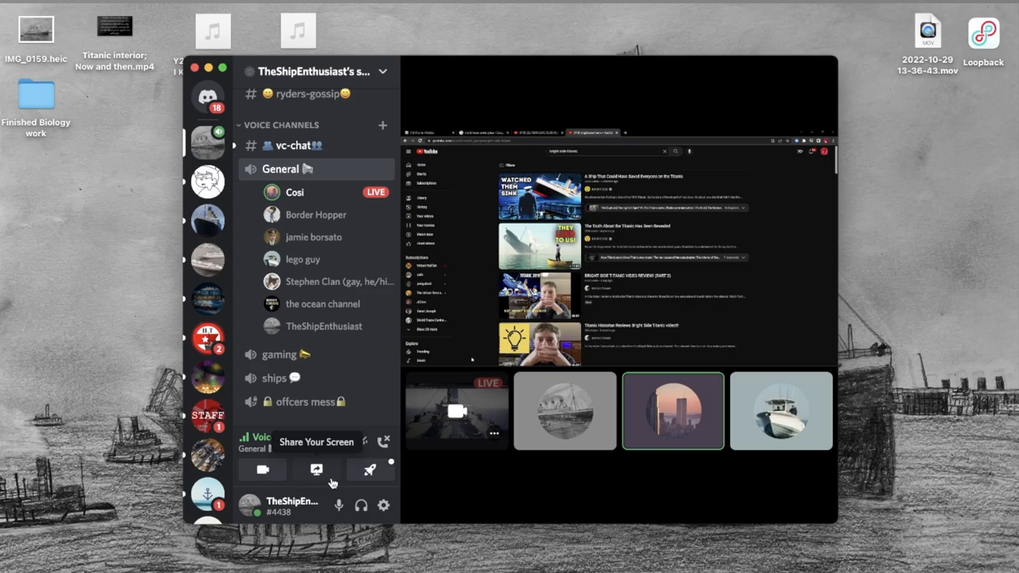